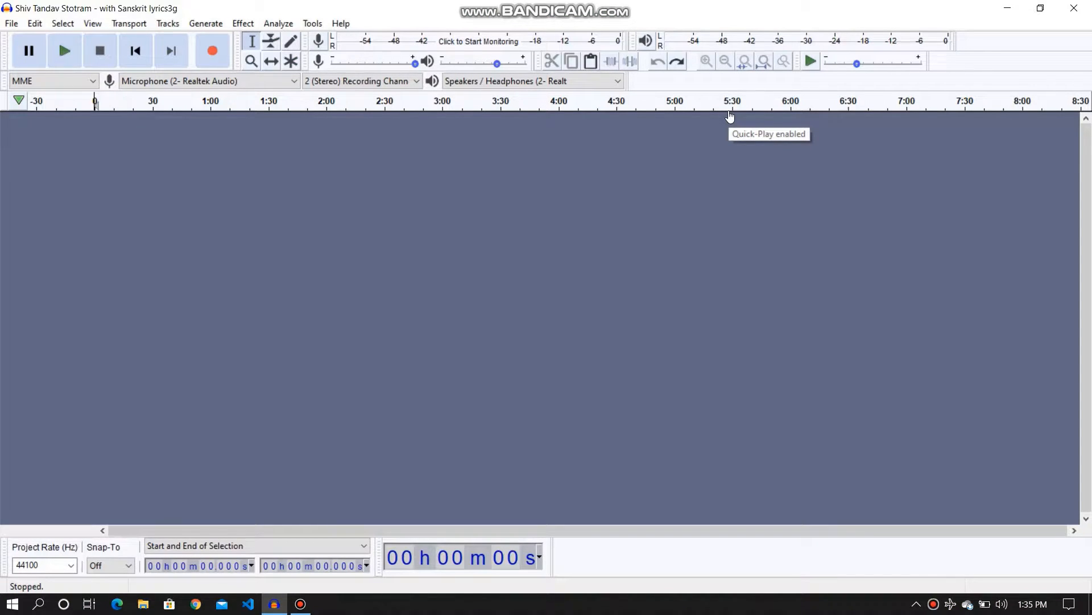
mouse_move(352, 208)
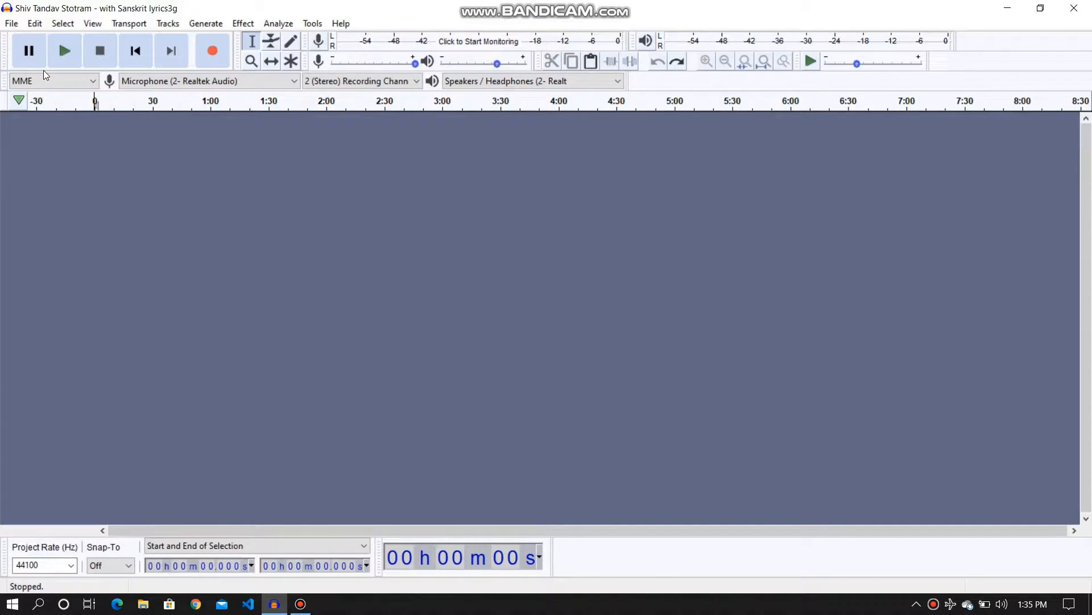
mouse_move(90, 194)
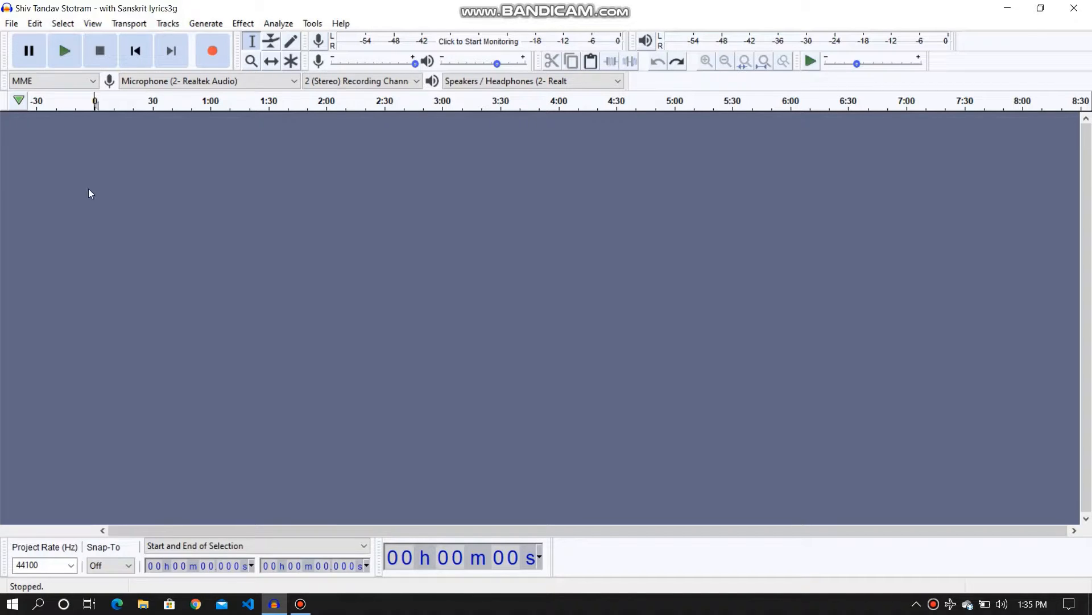
mouse_move(97, 213)
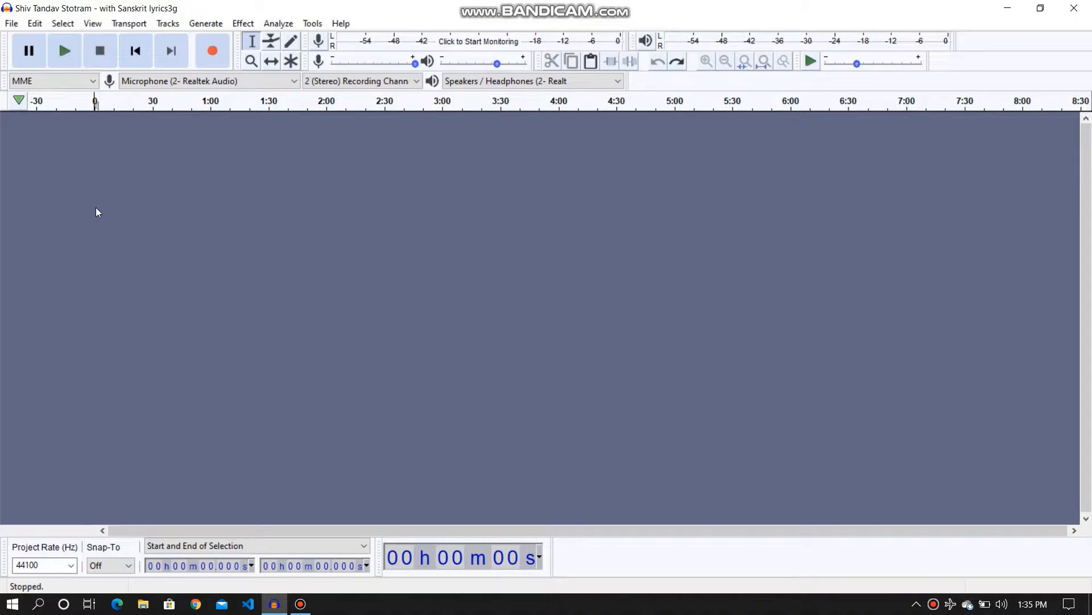
mouse_move(78, 191)
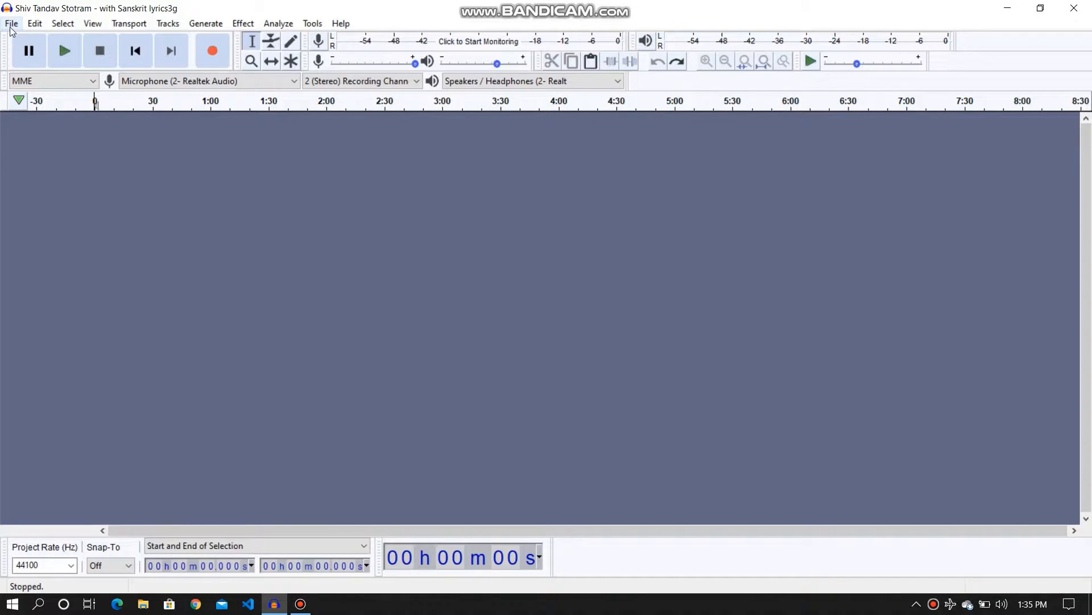
Open 'Shiv Tandav Stotram - with Sanskrit lyrics' MP3 from the Music folder as a stereo track
click(13, 23)
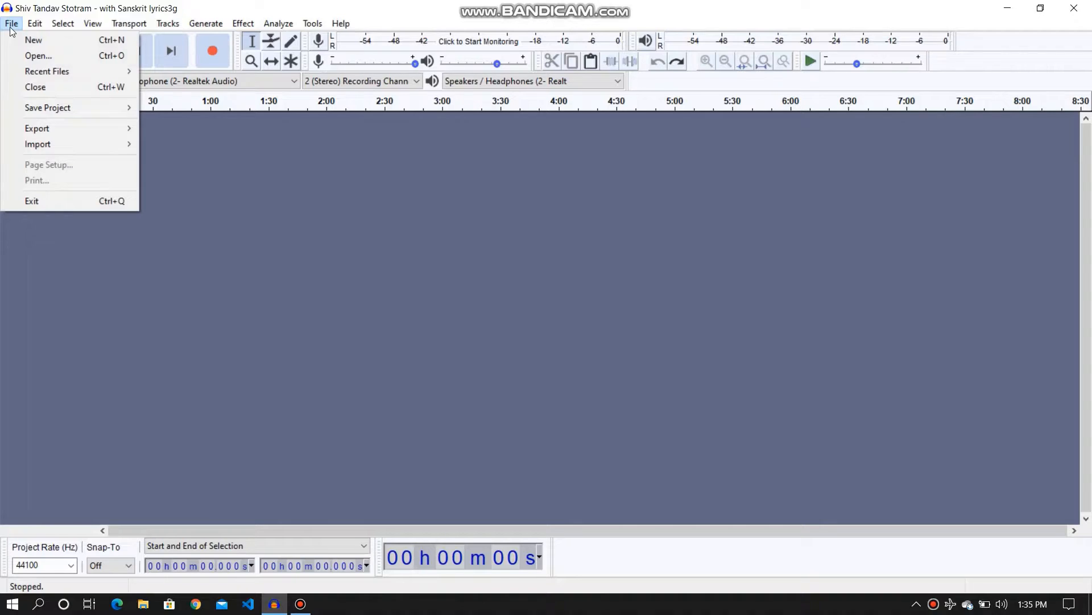
click(39, 56)
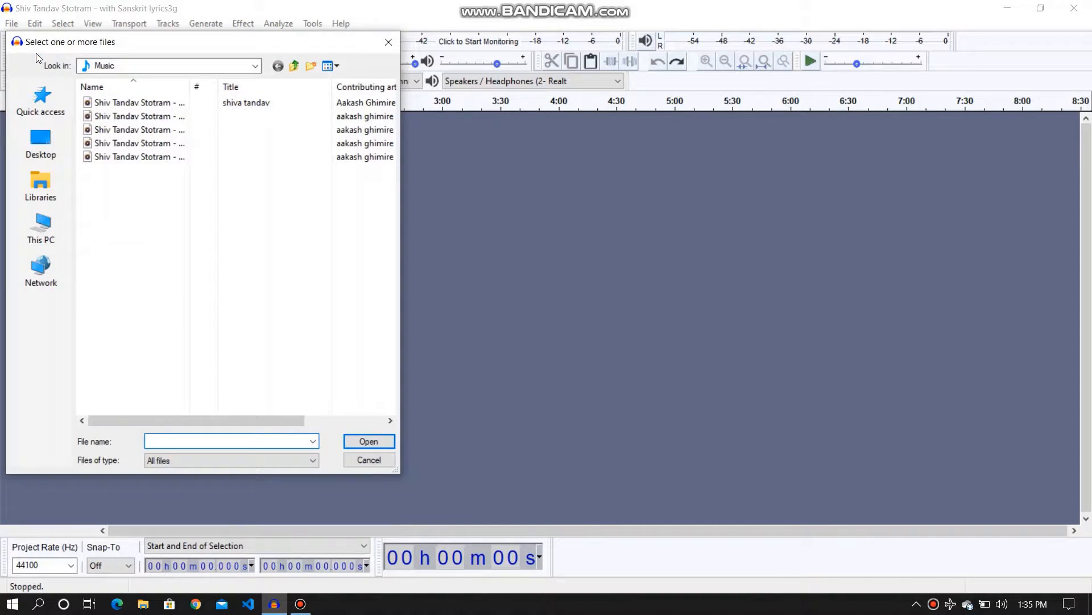
mouse_move(134, 157)
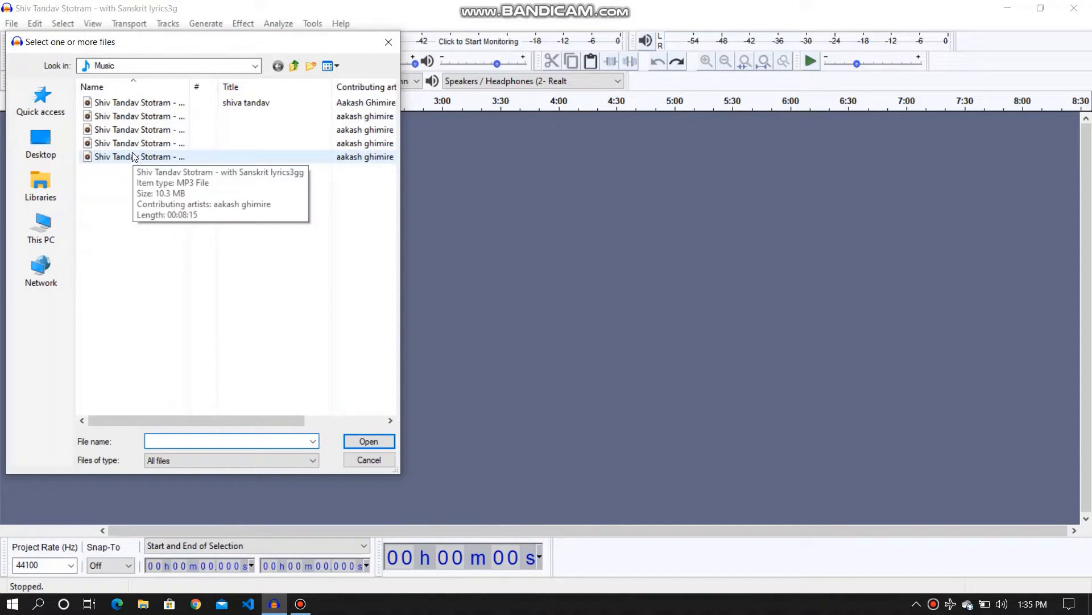
click(137, 157)
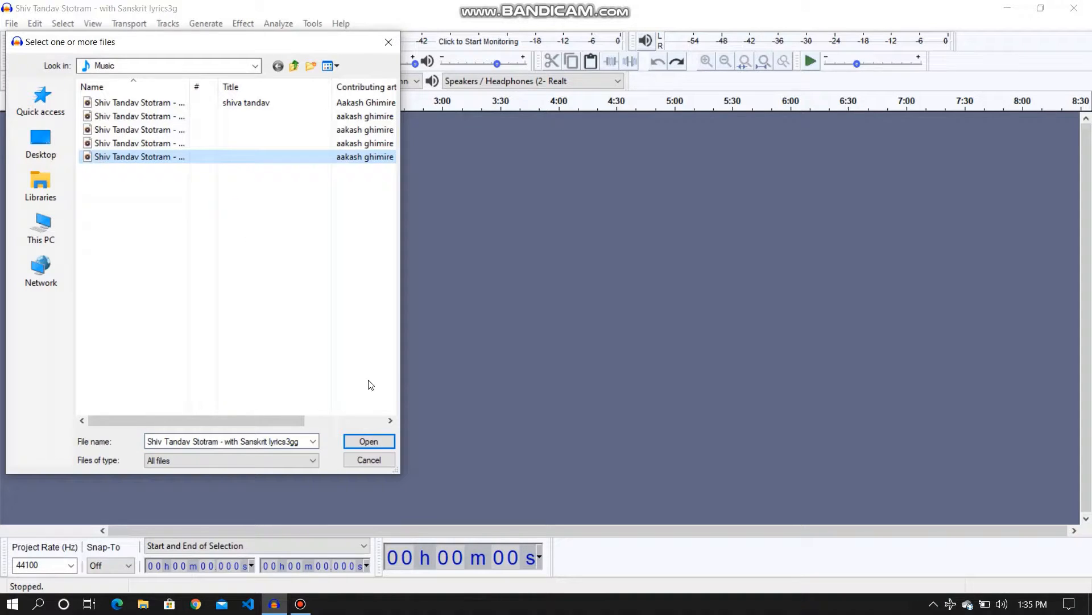
click(370, 441)
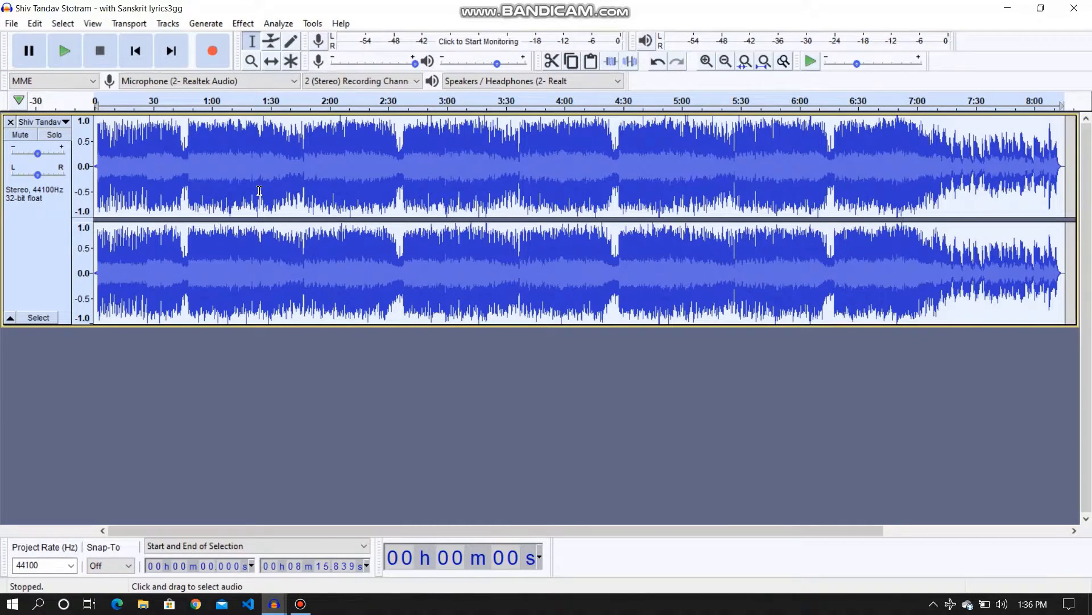
mouse_move(292, 186)
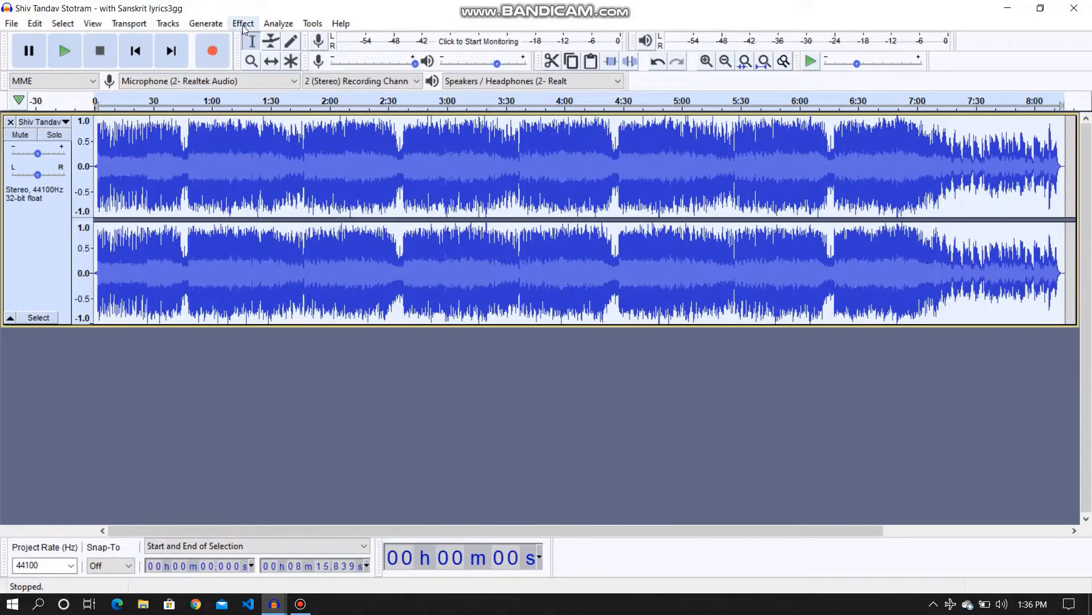
Apply Change Pitch with a 1.5 percent increase, about 0.26 semitones
click(243, 23)
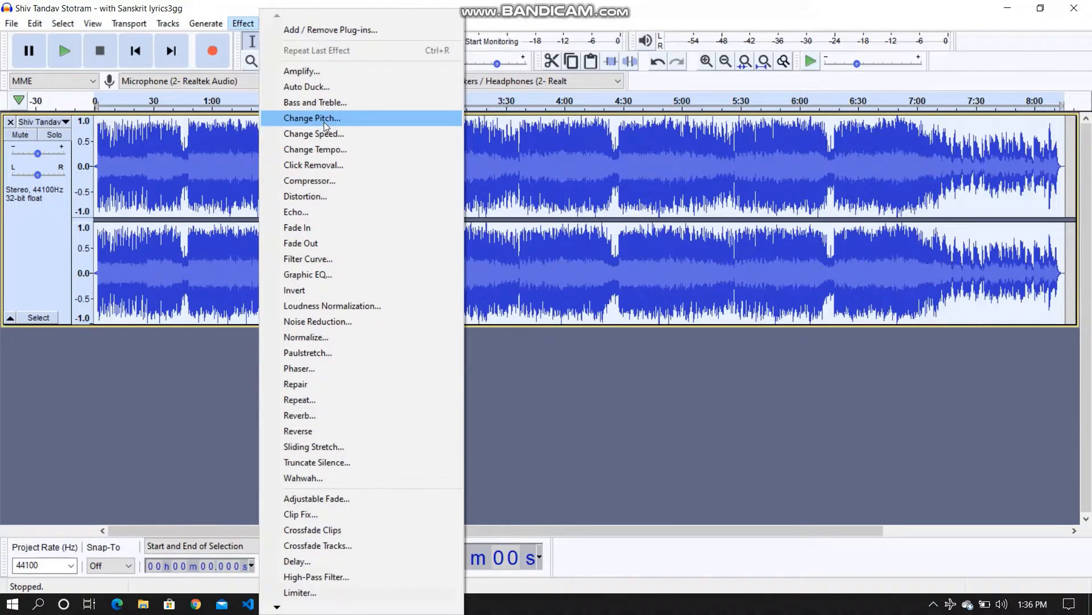
click(312, 118)
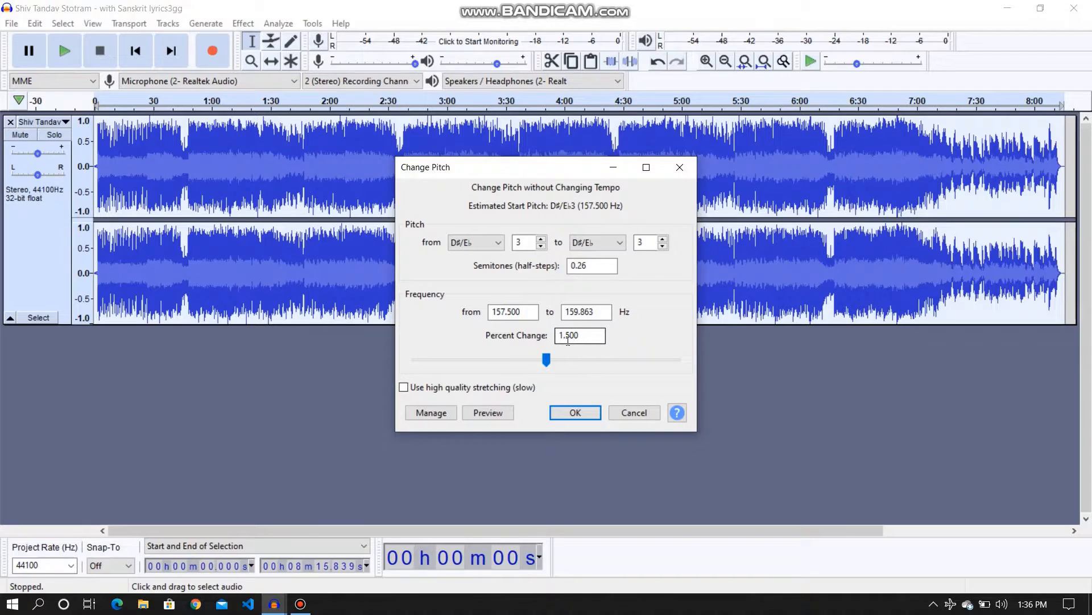
click(575, 413)
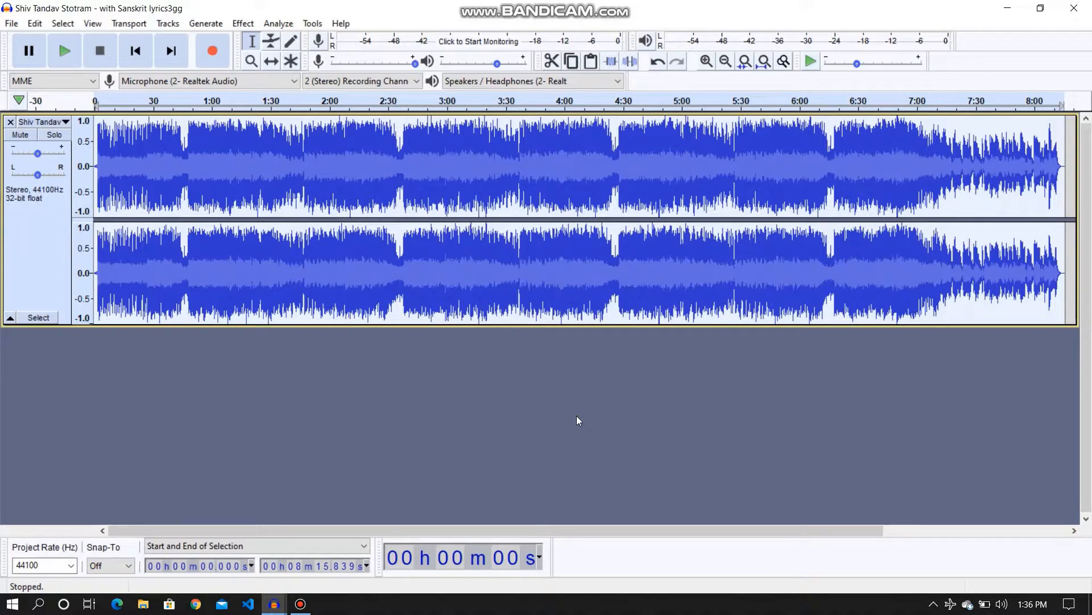
mouse_move(251, 31)
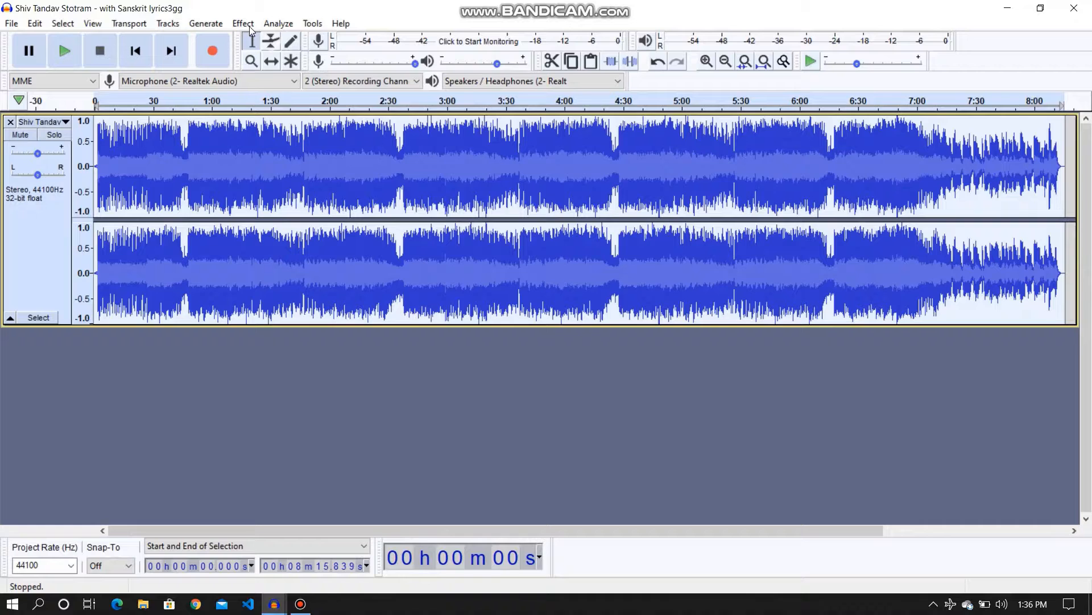
Apply Change Speed at 1.3 percent, shortening the song from 8:15.8 to 8:09.5
click(242, 23)
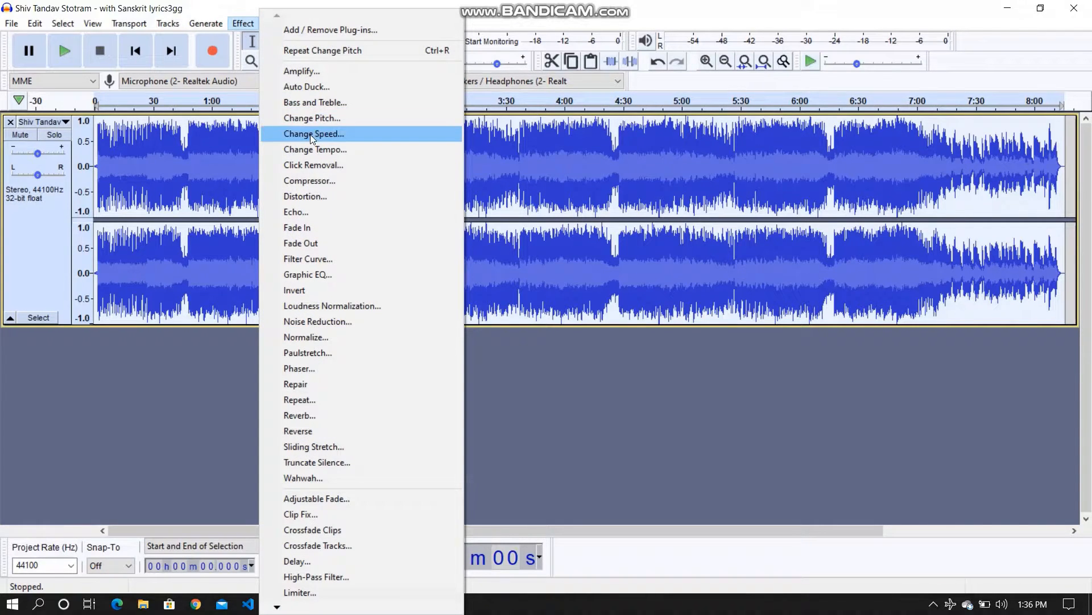
mouse_move(329, 136)
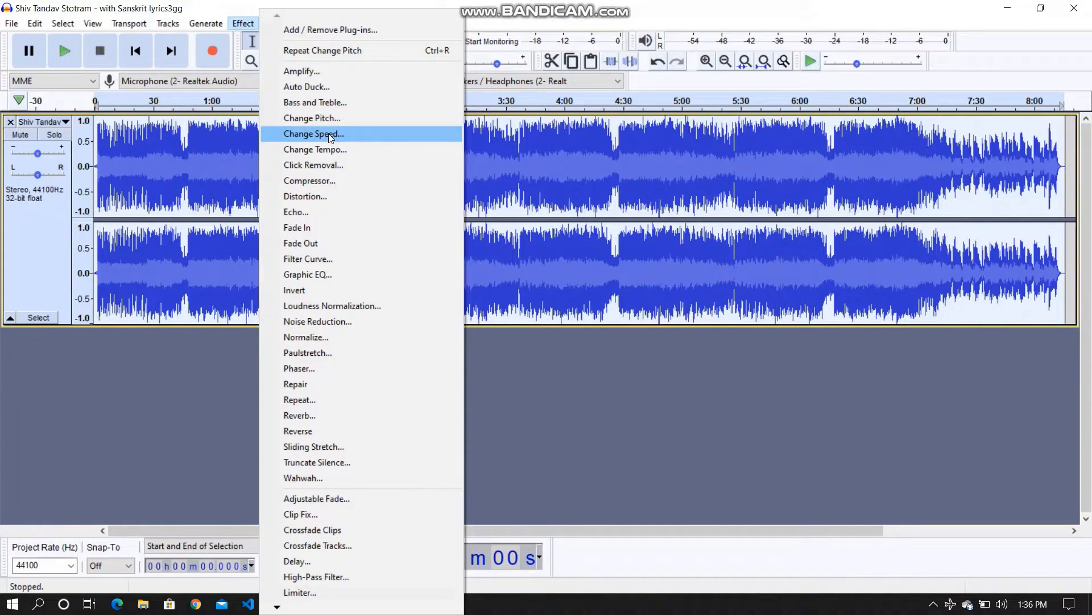
click(313, 134)
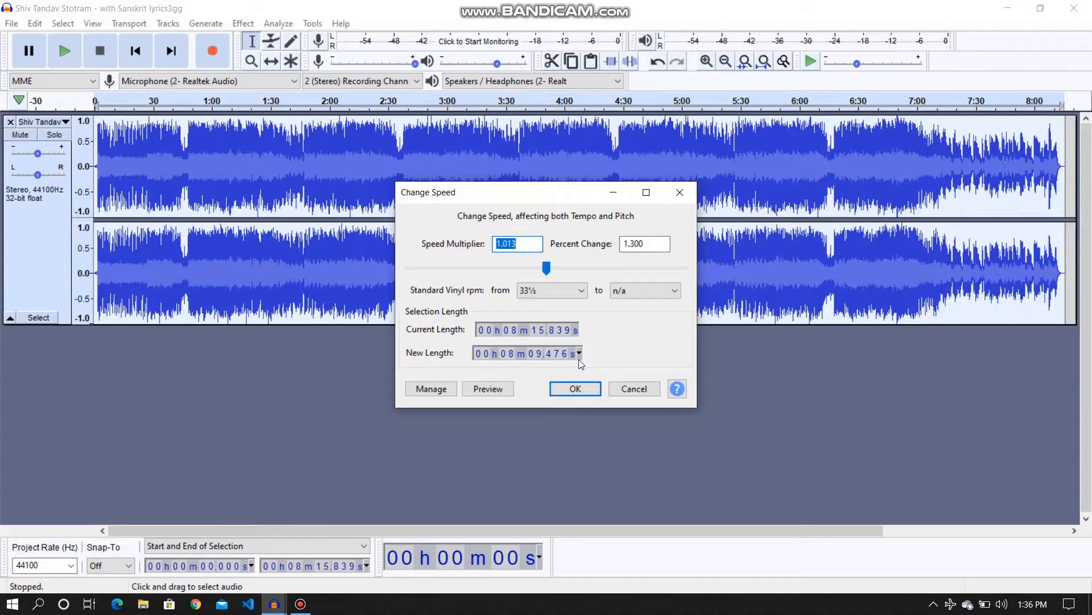
click(576, 388)
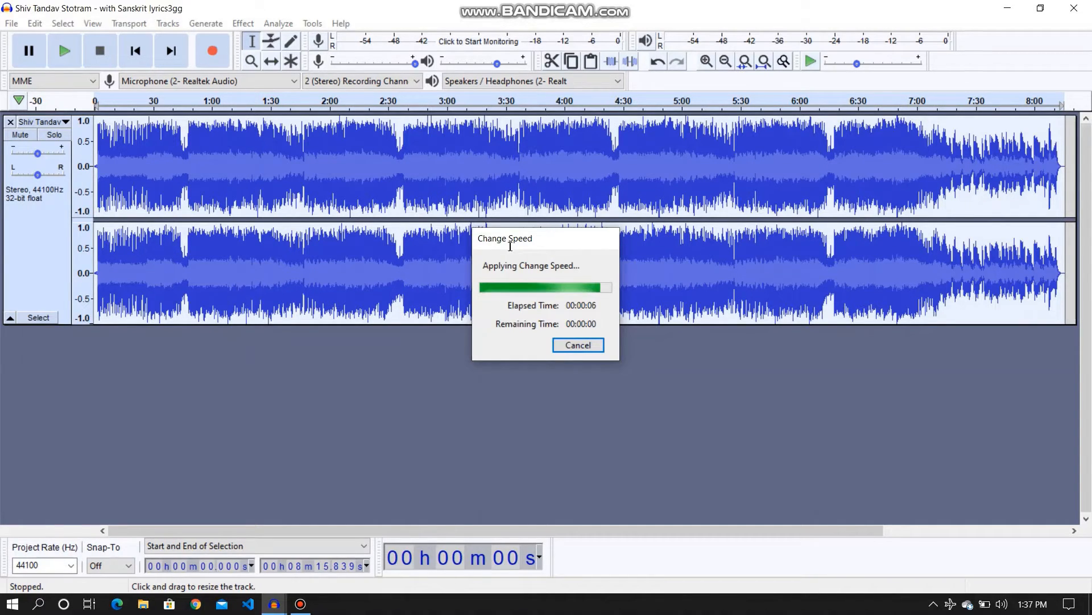
click(242, 24)
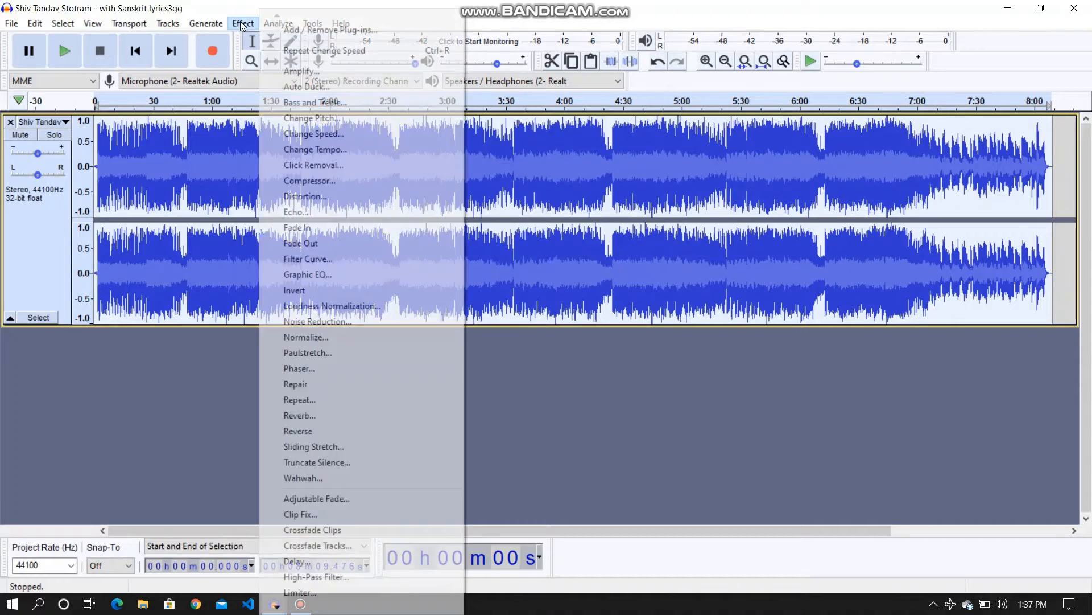
mouse_move(302, 212)
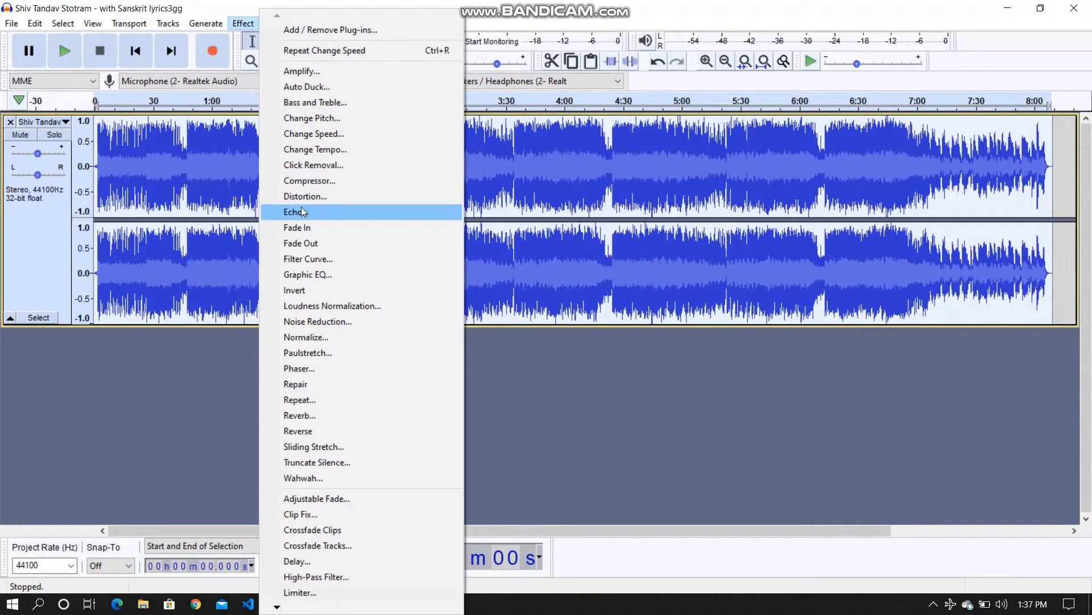
mouse_move(320, 228)
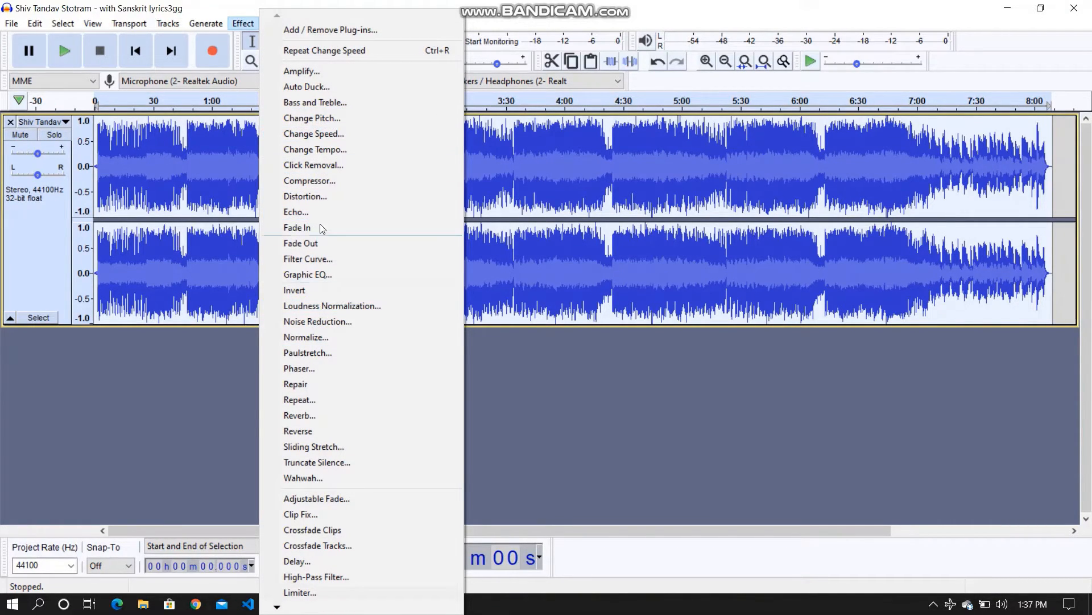
Apply Echo to the whole song with the default delay and 0.1 decay factor
click(296, 211)
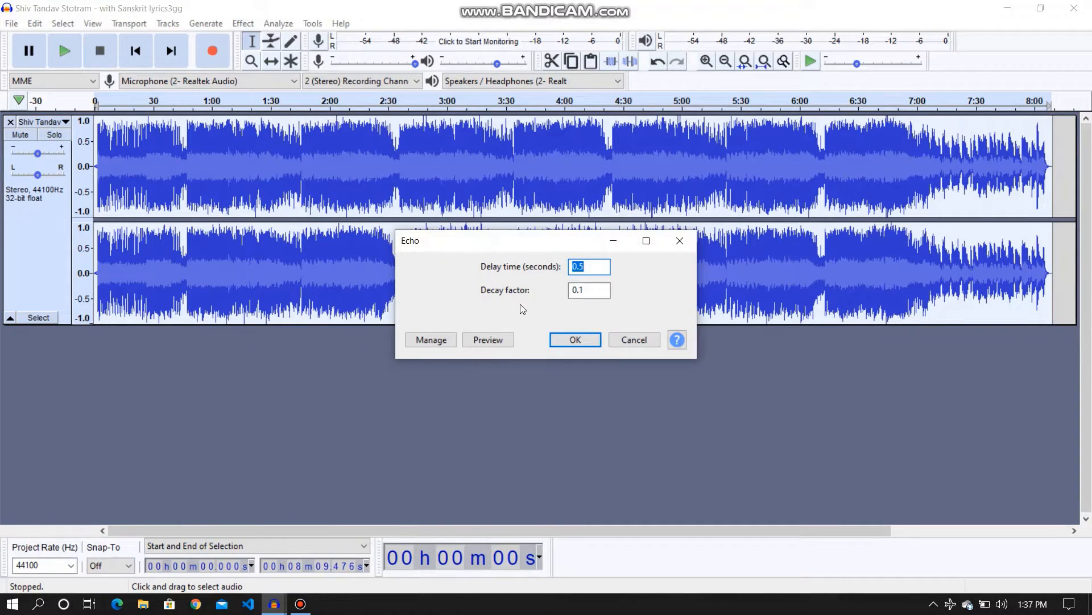
mouse_move(563, 287)
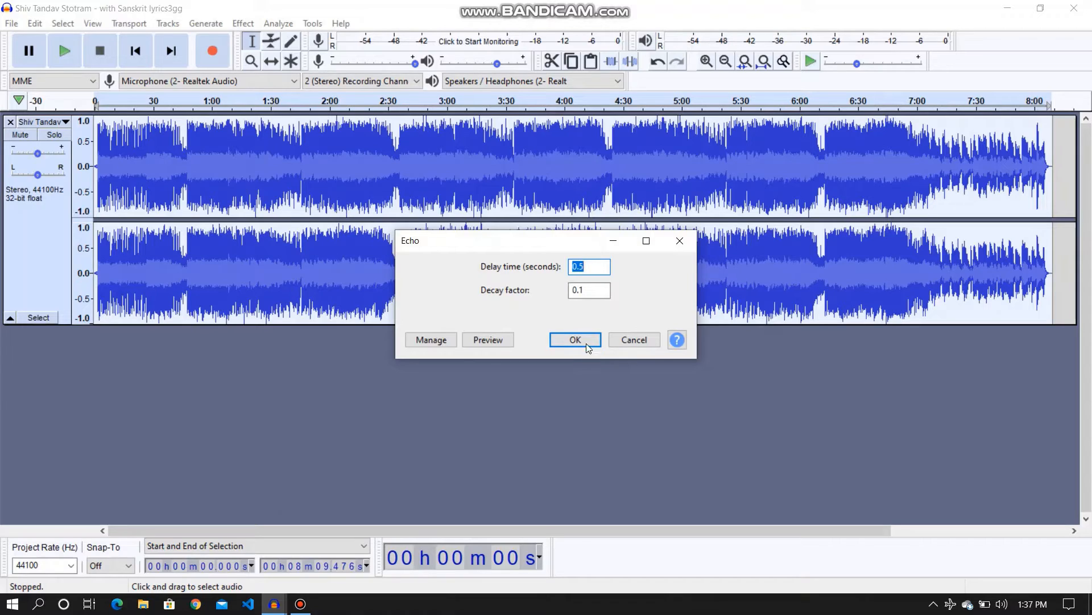
click(575, 340)
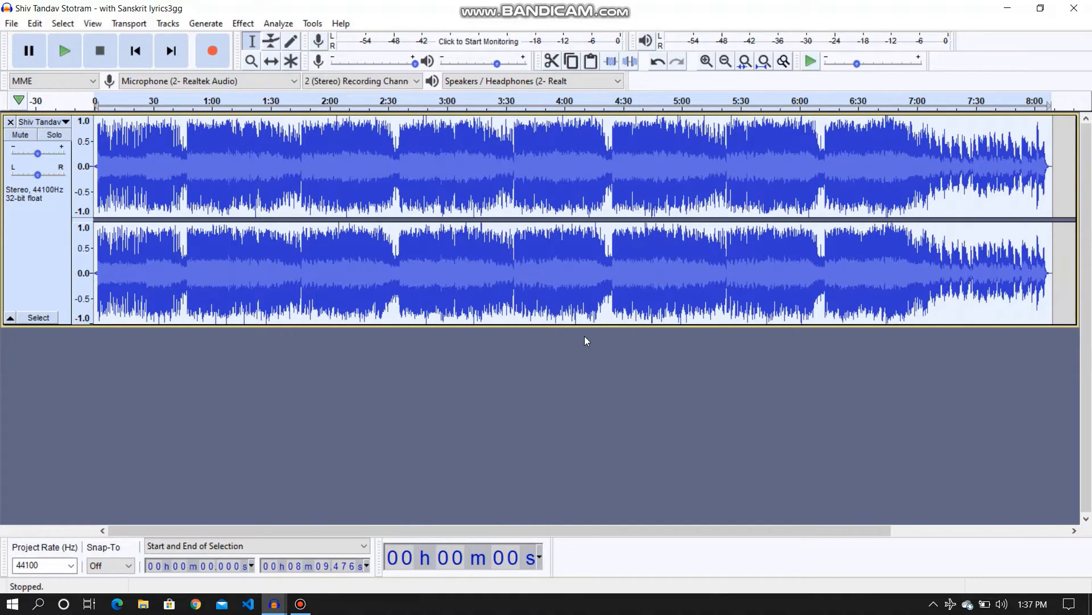
mouse_move(212, 54)
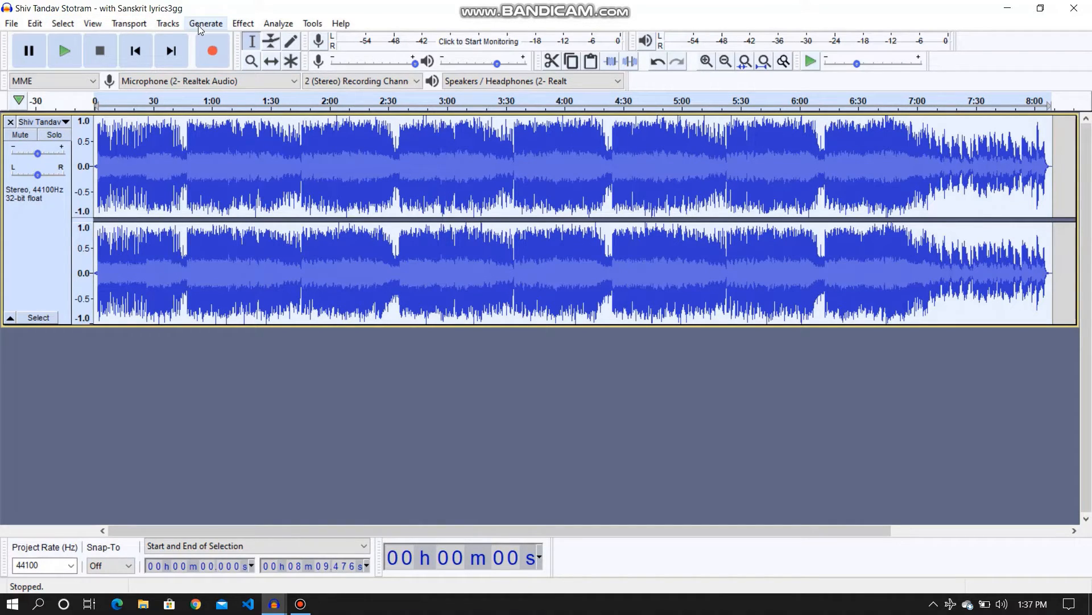
Bring up the Export Audio dialog with MP3 Files as the type, saving to Music
click(12, 24)
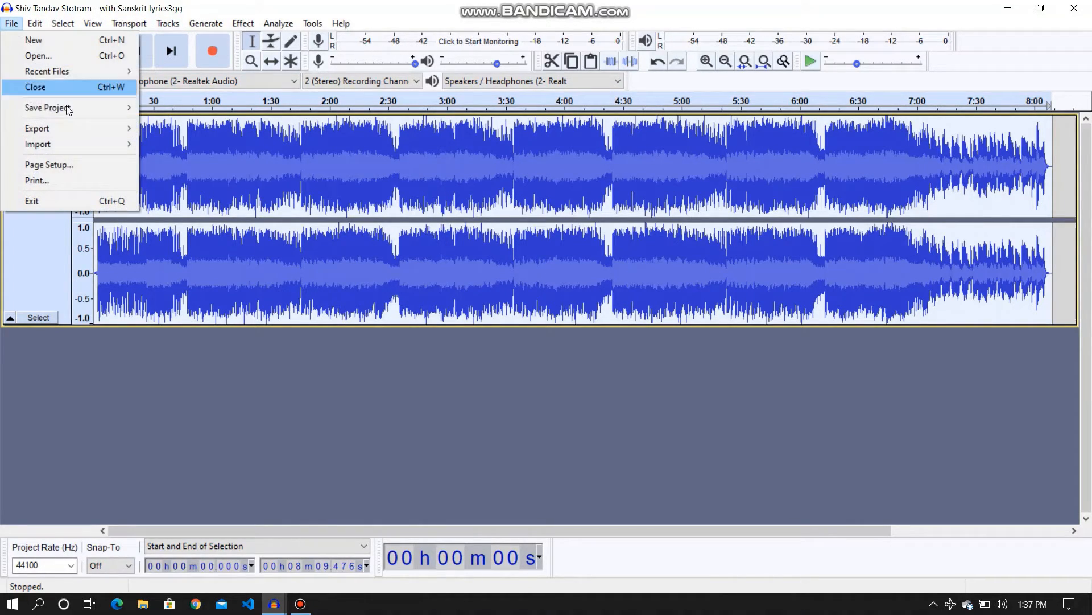
mouse_move(36, 128)
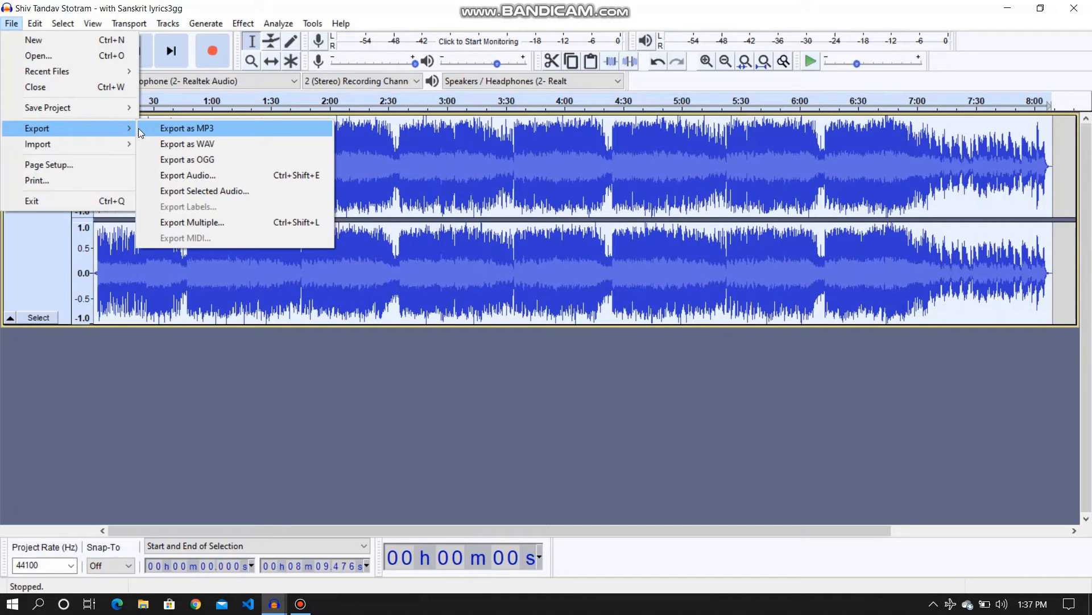
mouse_move(173, 175)
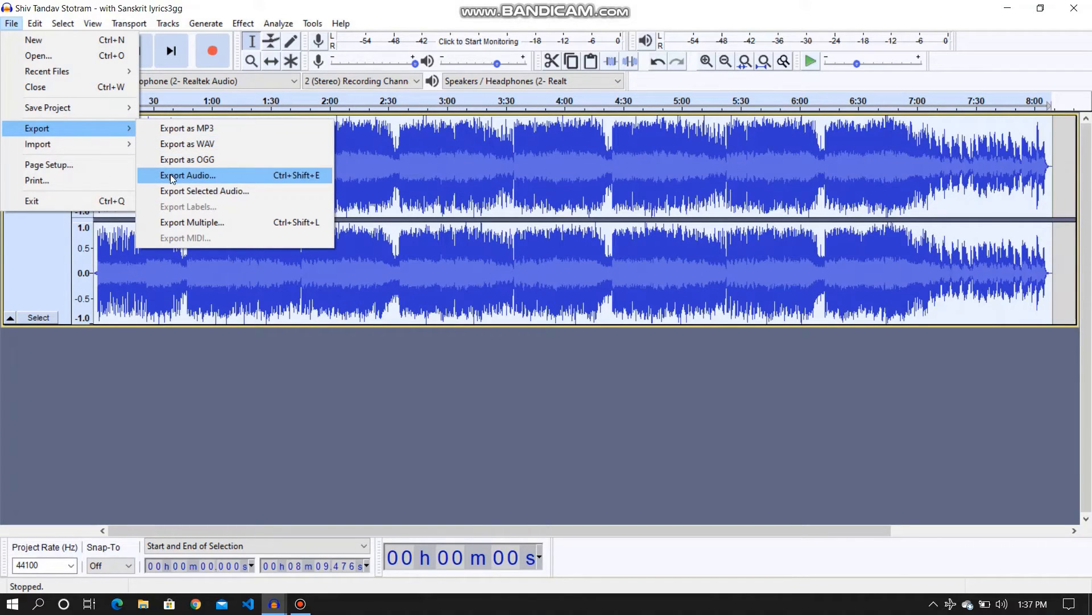
click(188, 176)
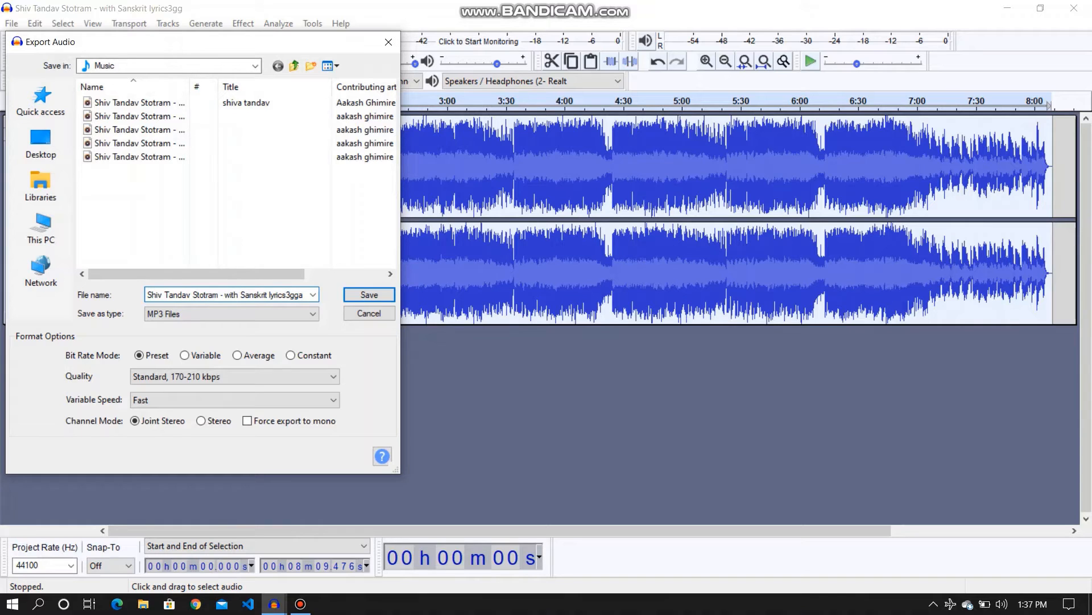
Save the MP3 export and accept the existing metadata tags to begin exporting
click(369, 294)
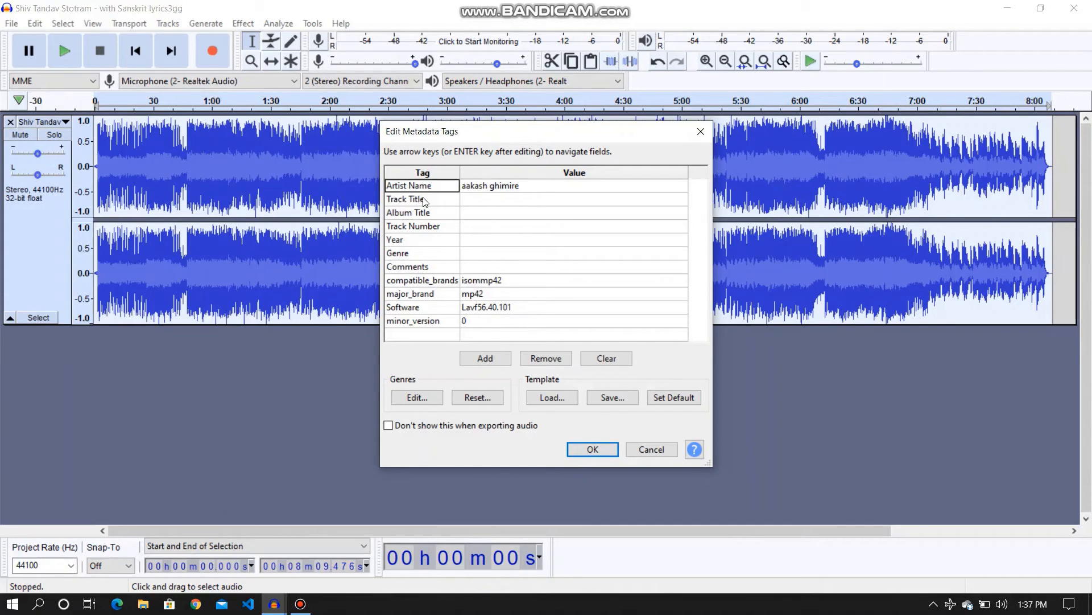
mouse_move(428, 243)
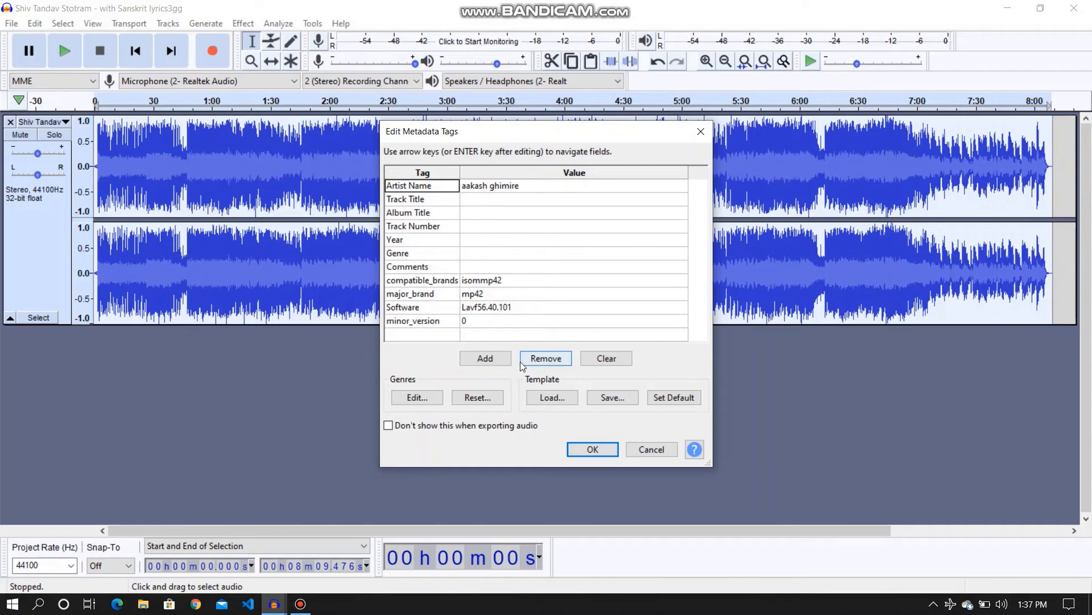
click(593, 449)
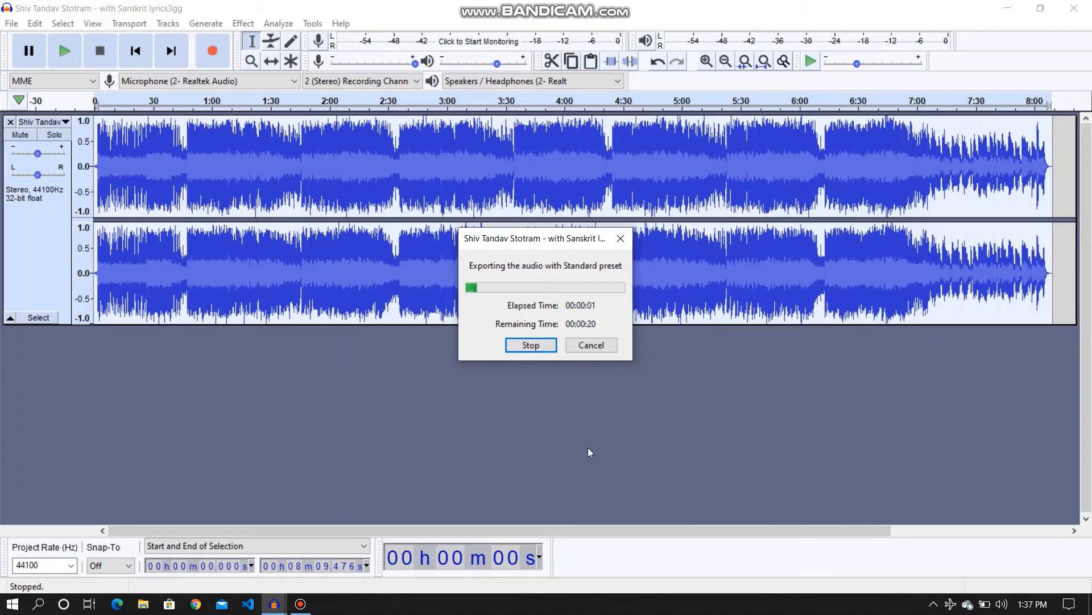
mouse_move(554, 395)
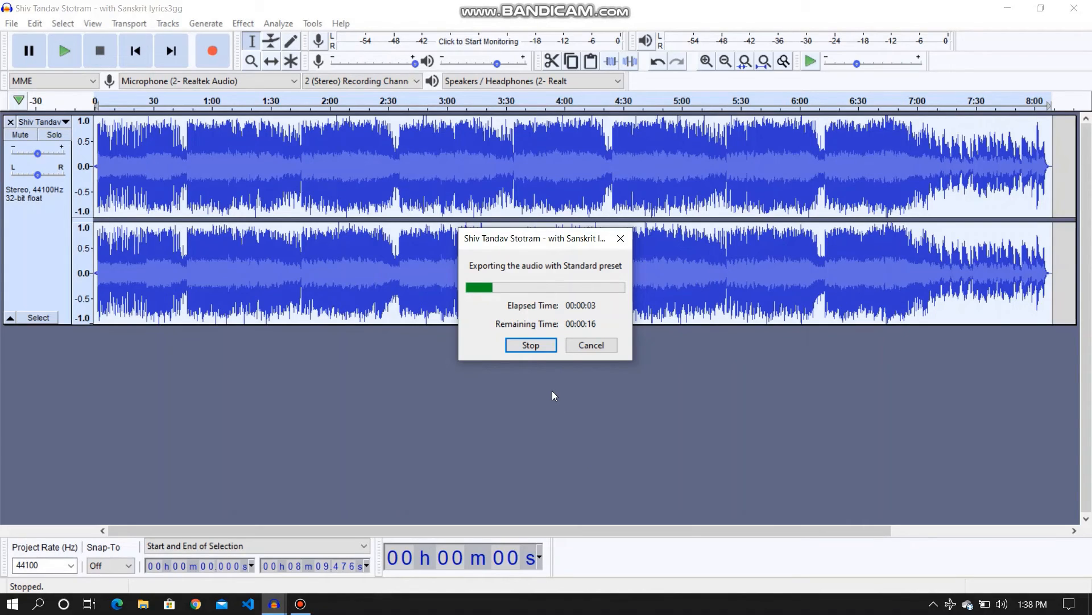